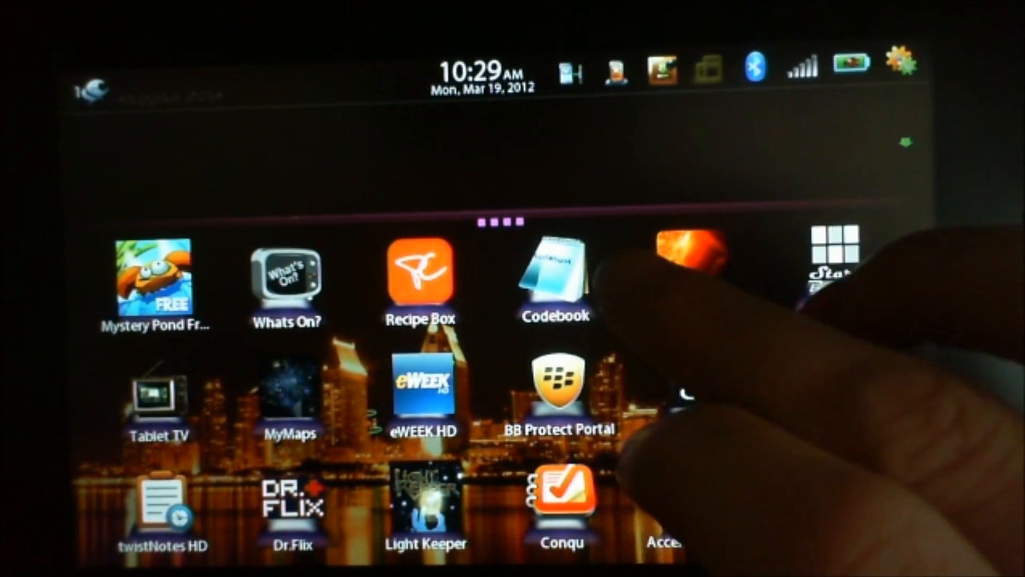
Swipe the app grid away to reveal the city skyline wallpaper
scroll(left, 3)
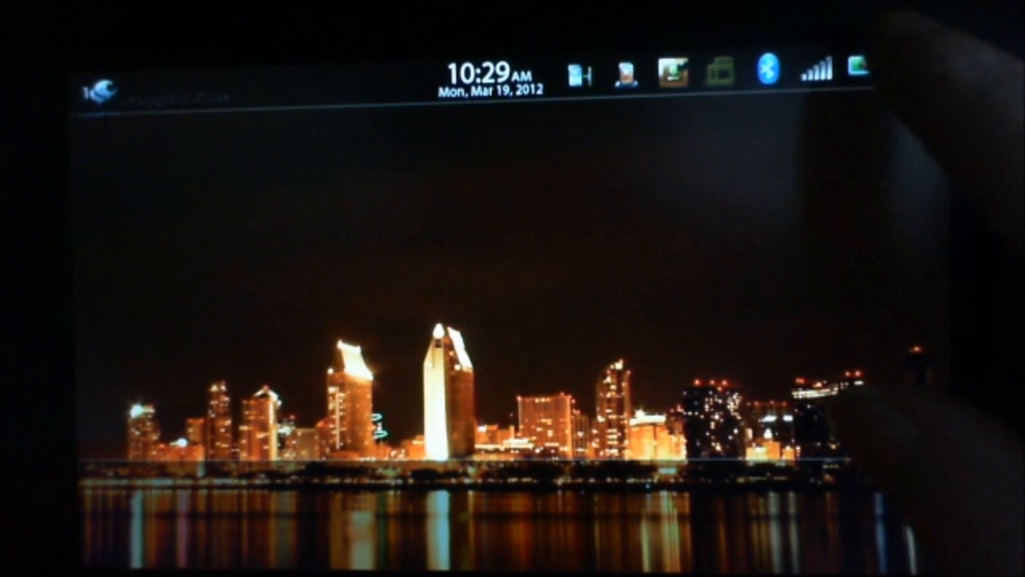
Open the brightness panel from the battery icon and go to device settings
click(865, 69)
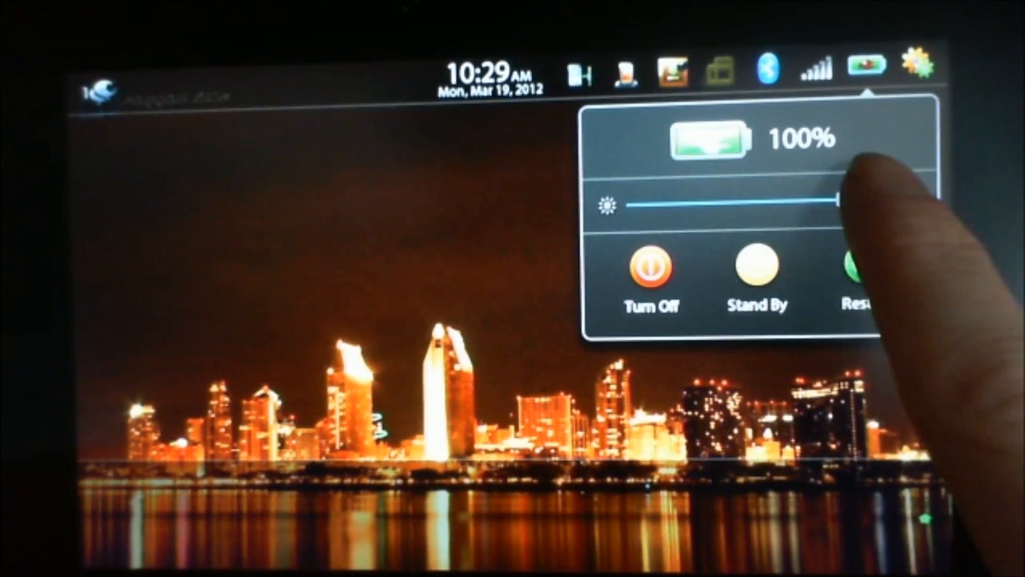
drag(836, 201, 725, 201)
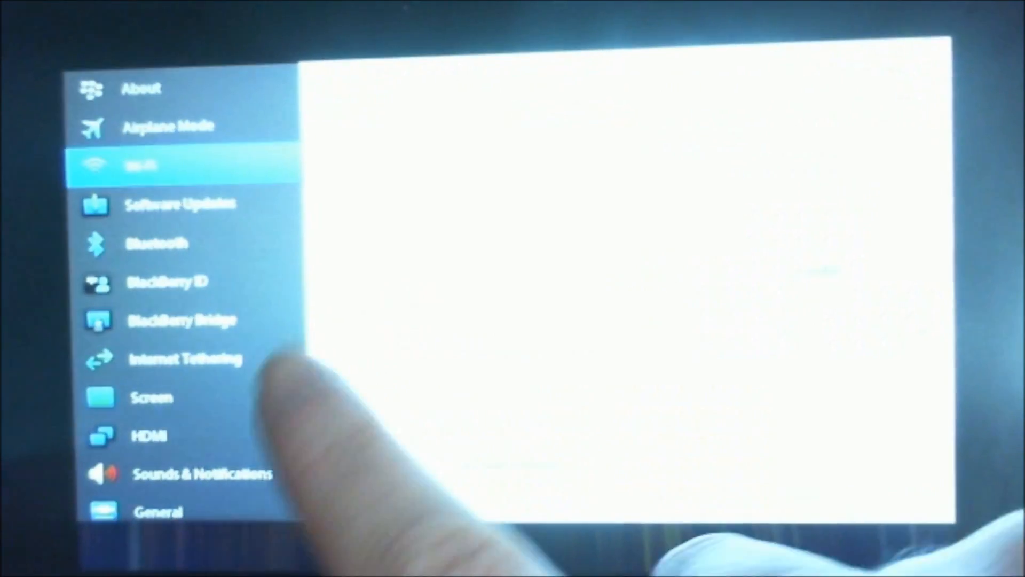
Scroll the settings categories and open Screen
scroll(down, 3)
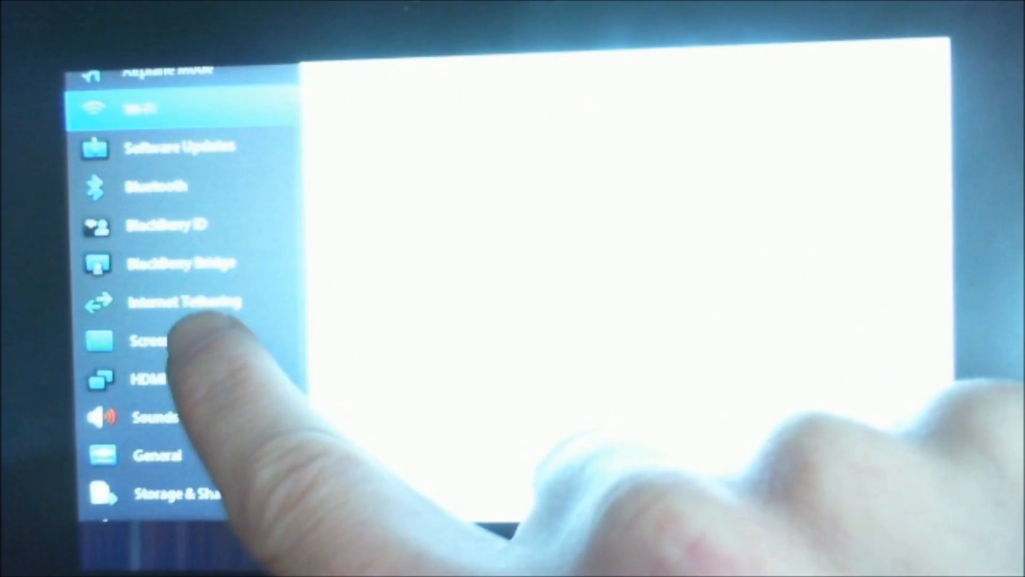
click(150, 341)
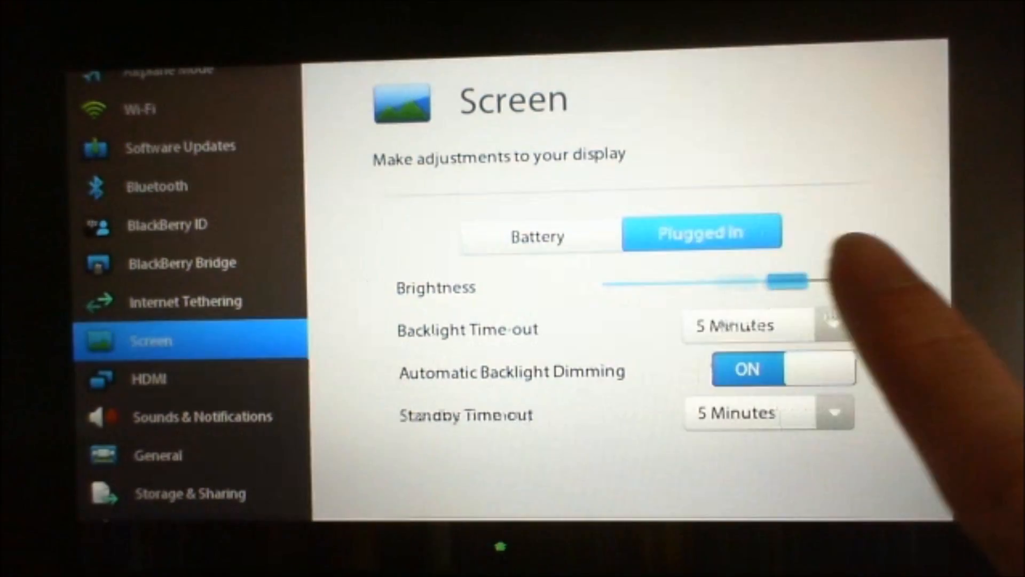
Raise brightness to maximum and set the backlight time-out to 2 minutes
drag(778, 282, 844, 281)
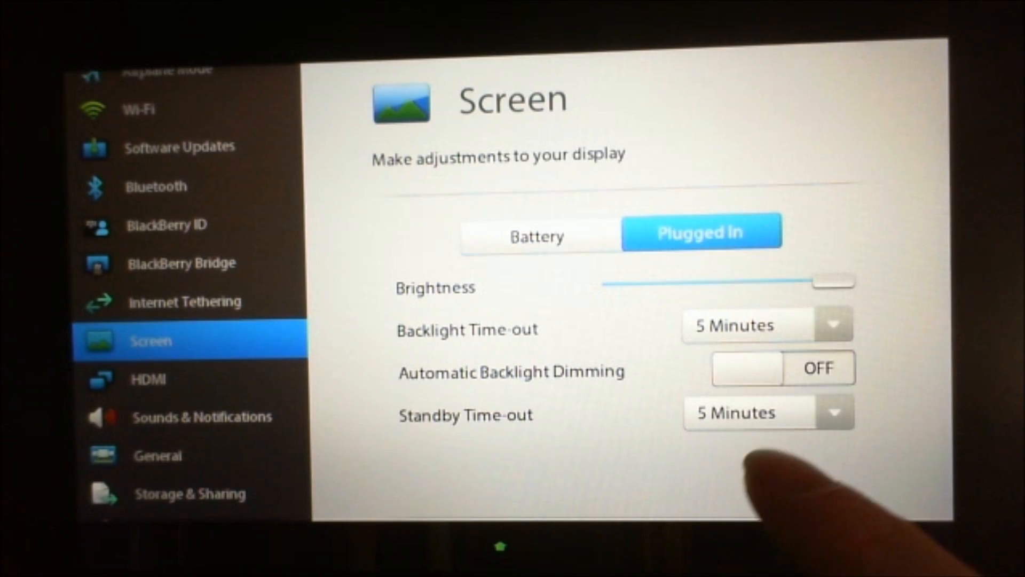
click(766, 411)
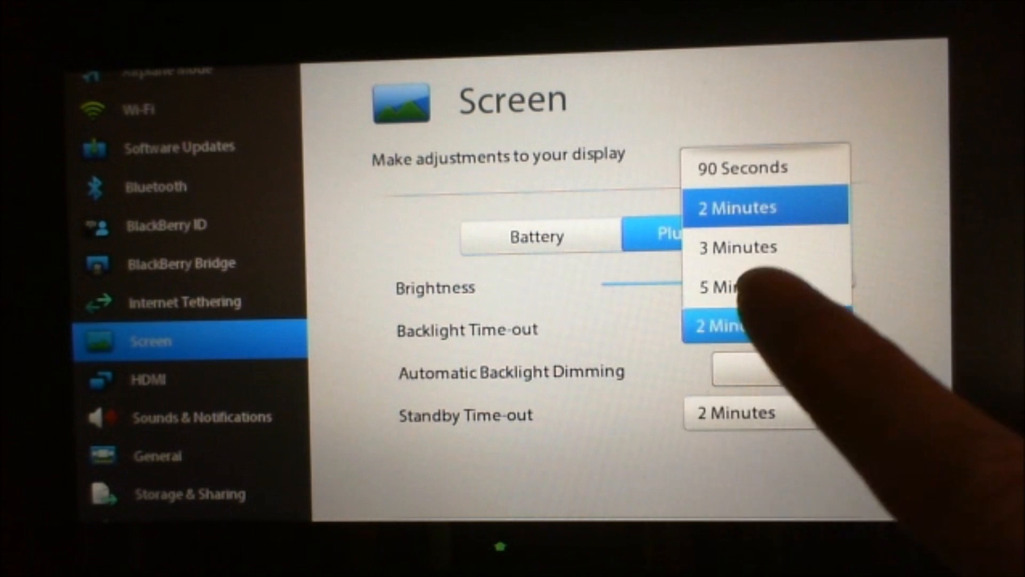
click(740, 167)
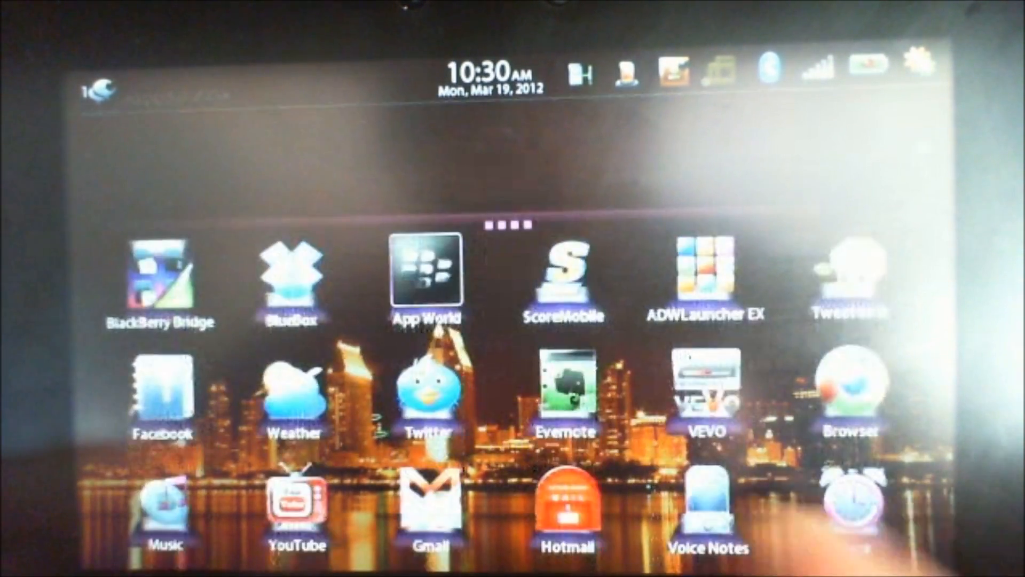
Swipe to the next home page and launch Pictures
scroll(left, 3)
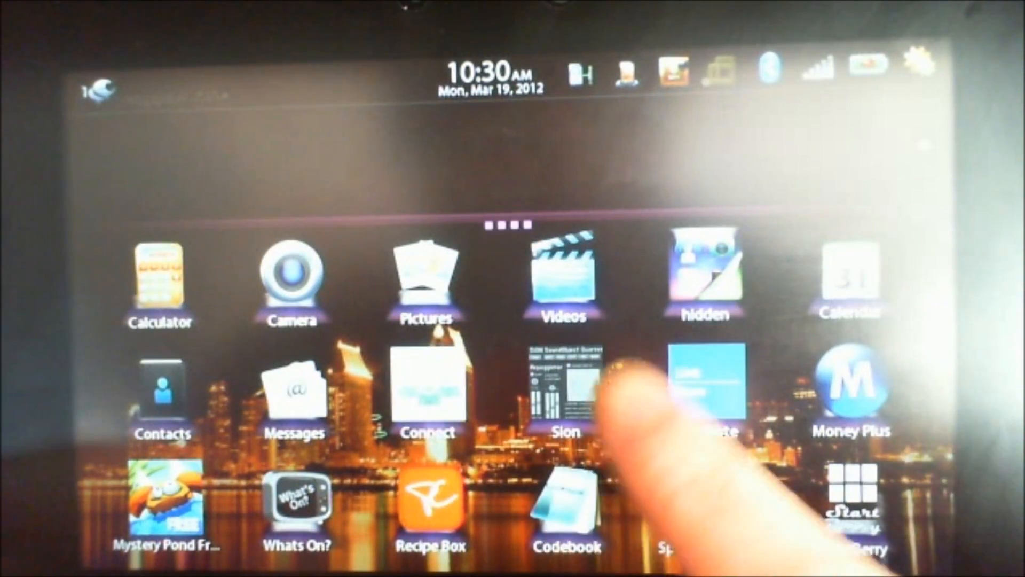
click(427, 278)
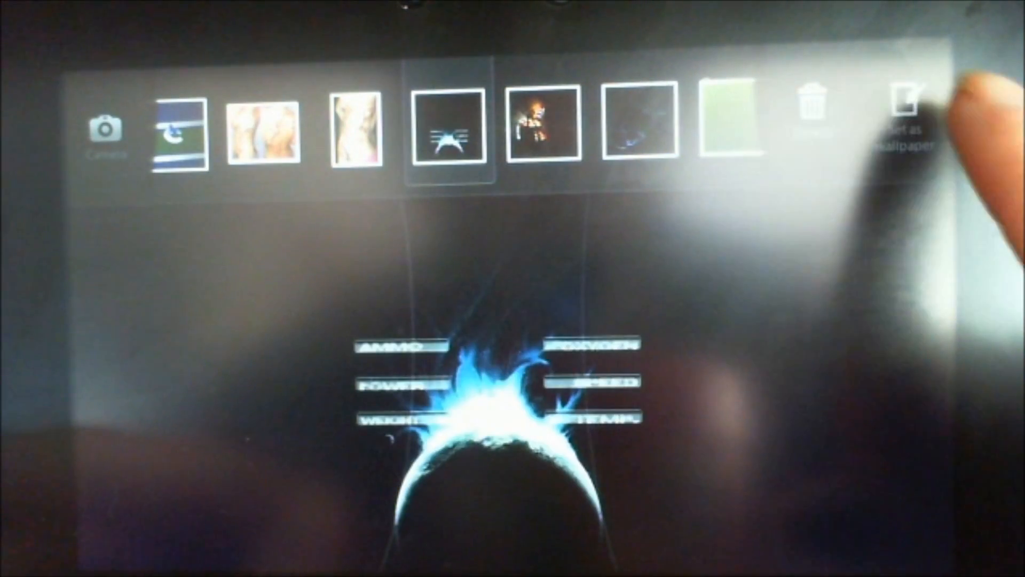
Set the blue-glow picture as the home-screen wallpaper
click(906, 108)
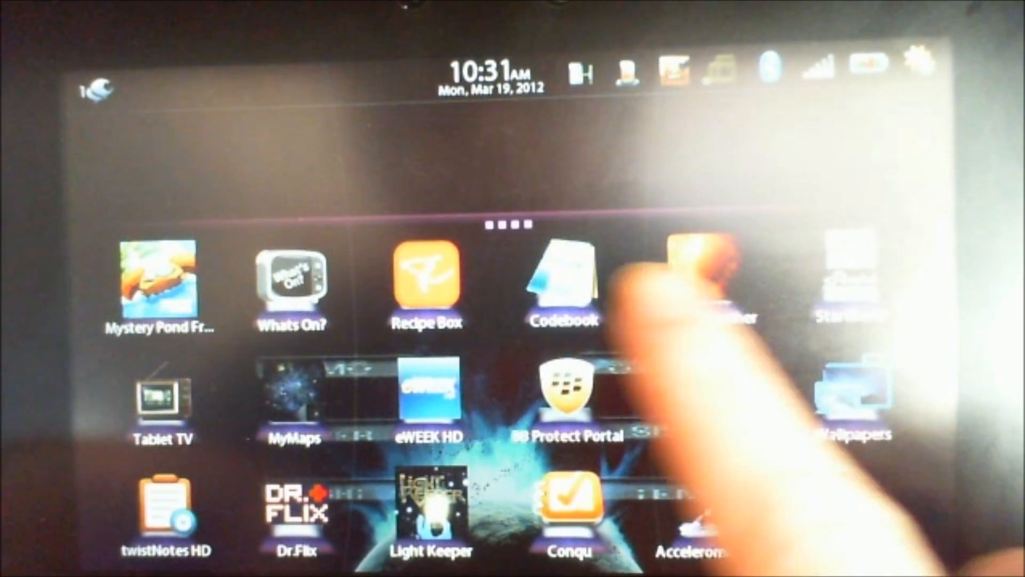
Swipe to the Calculator, Camera and Pictures page over the new wallpaper
scroll(left, 3)
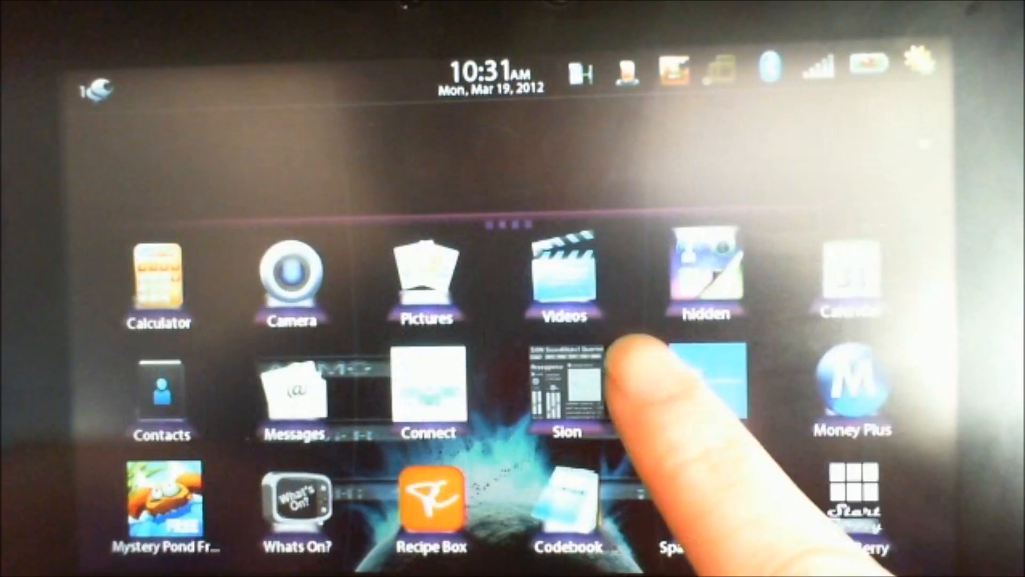